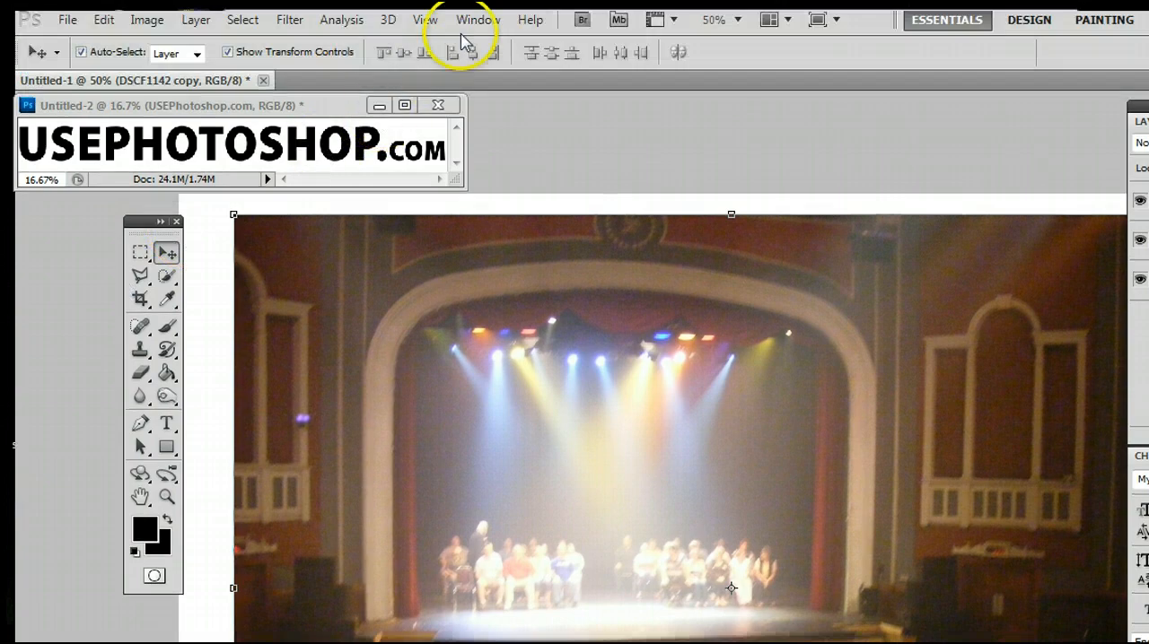
Dismiss the panel list and choose the Polygonal Lasso Tool from the Lasso flyout
click(476, 20)
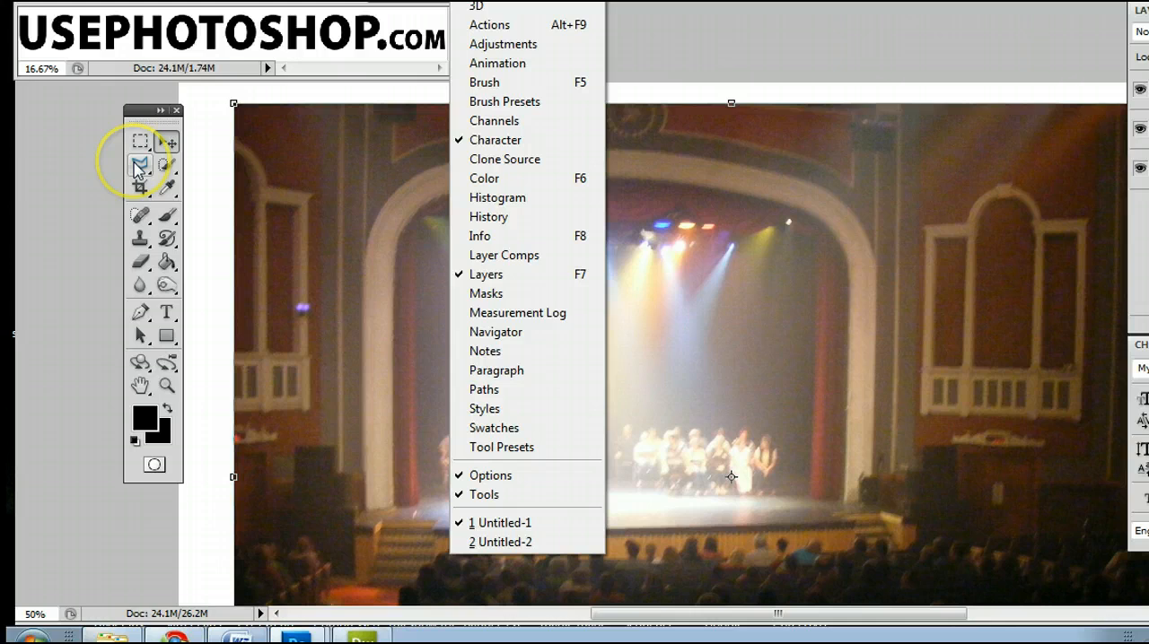
click(140, 165)
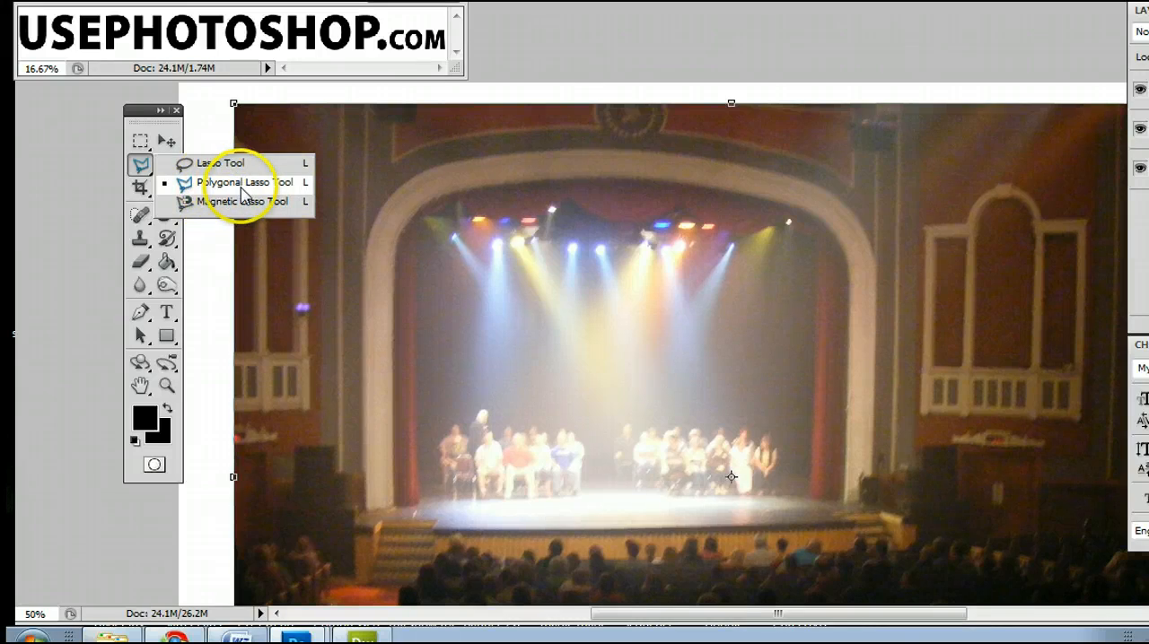
click(243, 183)
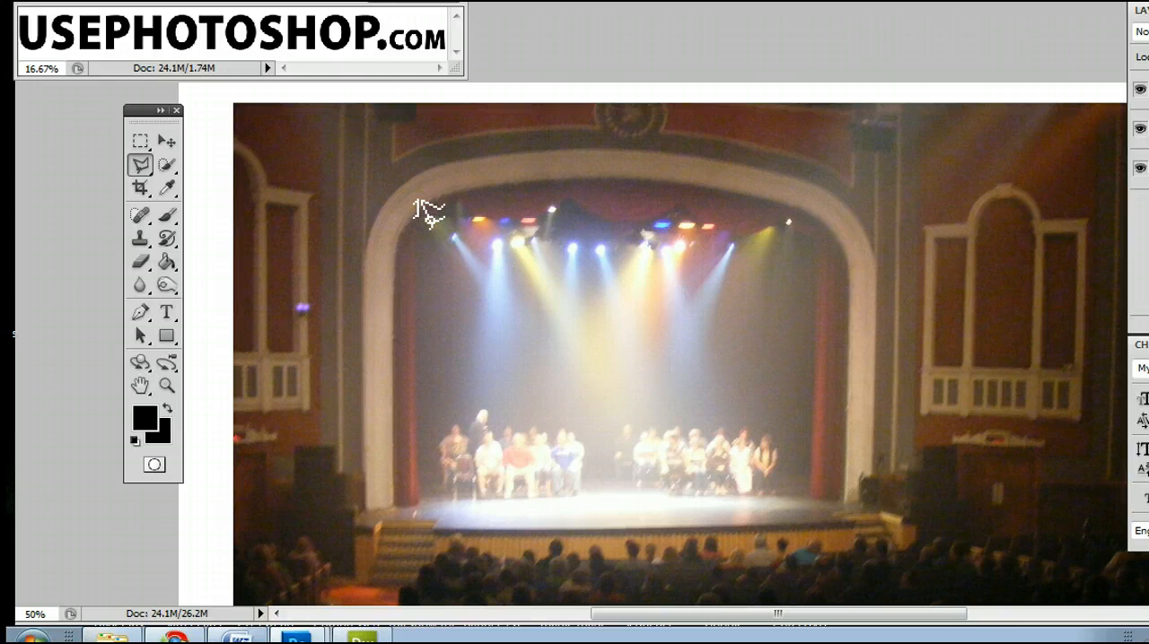
click(167, 286)
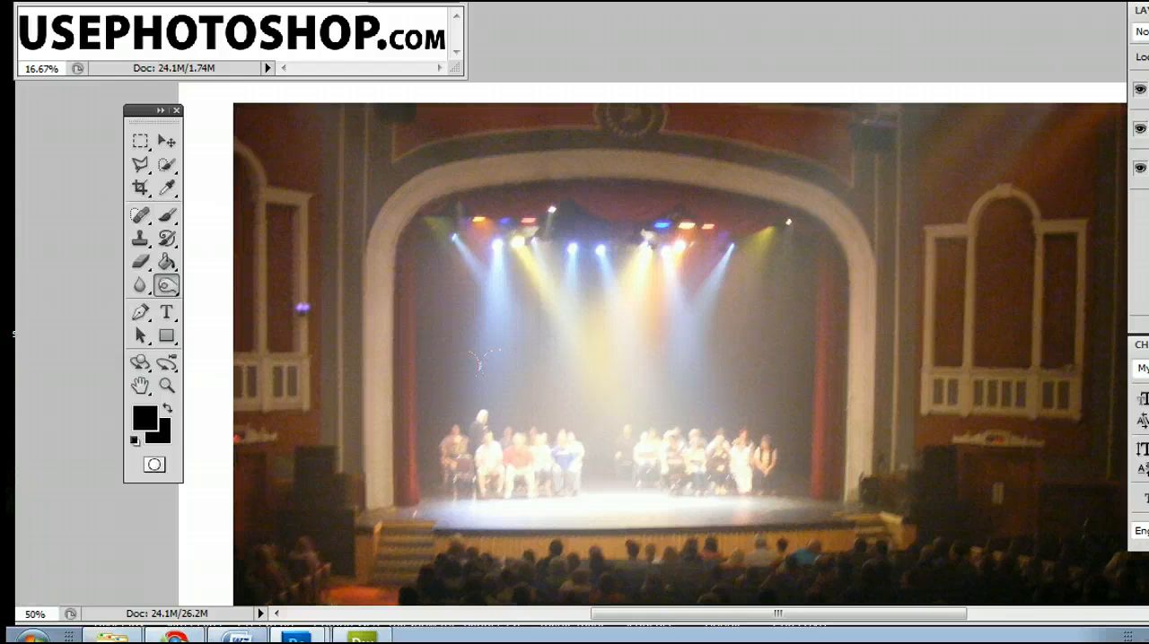
click(140, 166)
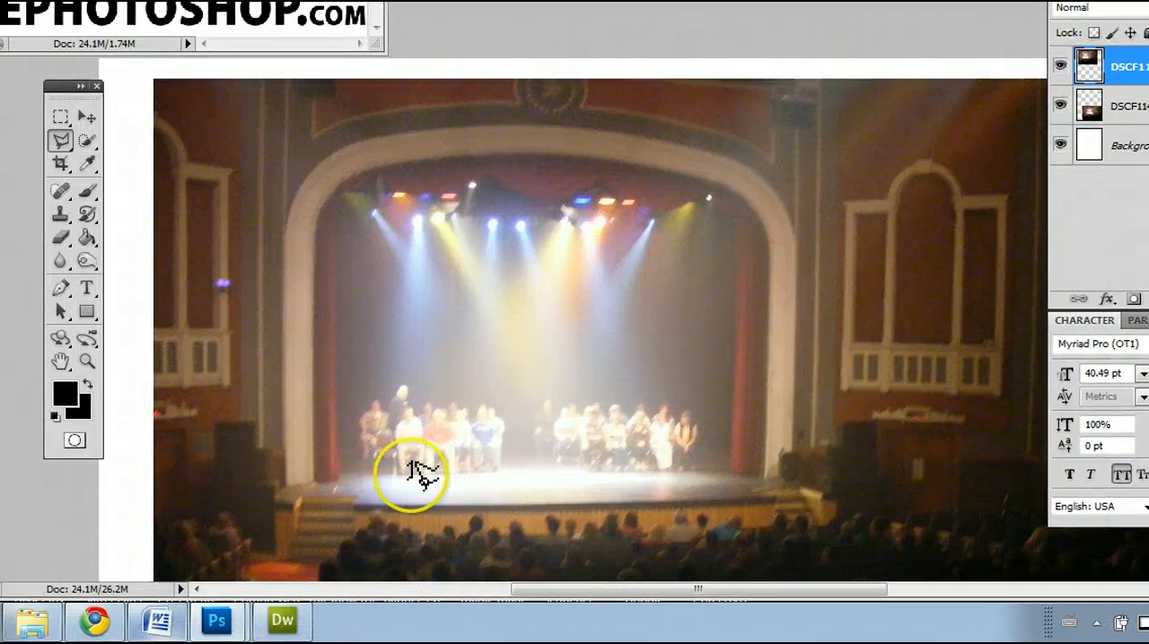
mouse_move(327, 476)
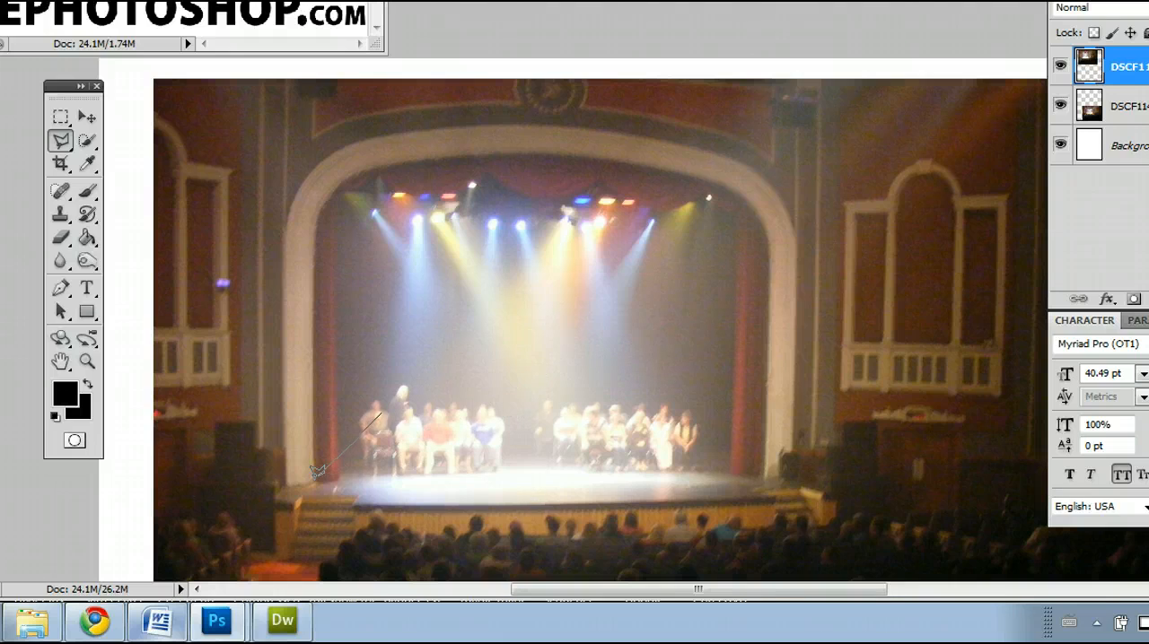
Trace the polygonal selection edge along the stage's left side toward the arch
drag(319, 470, 757, 452)
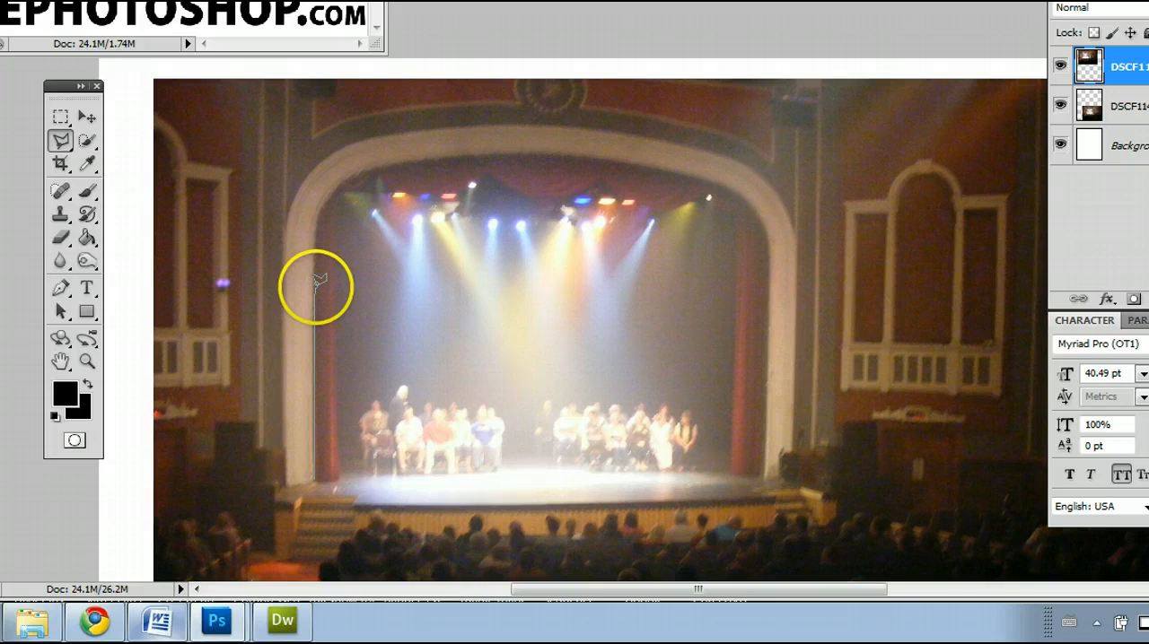
mouse_move(326, 287)
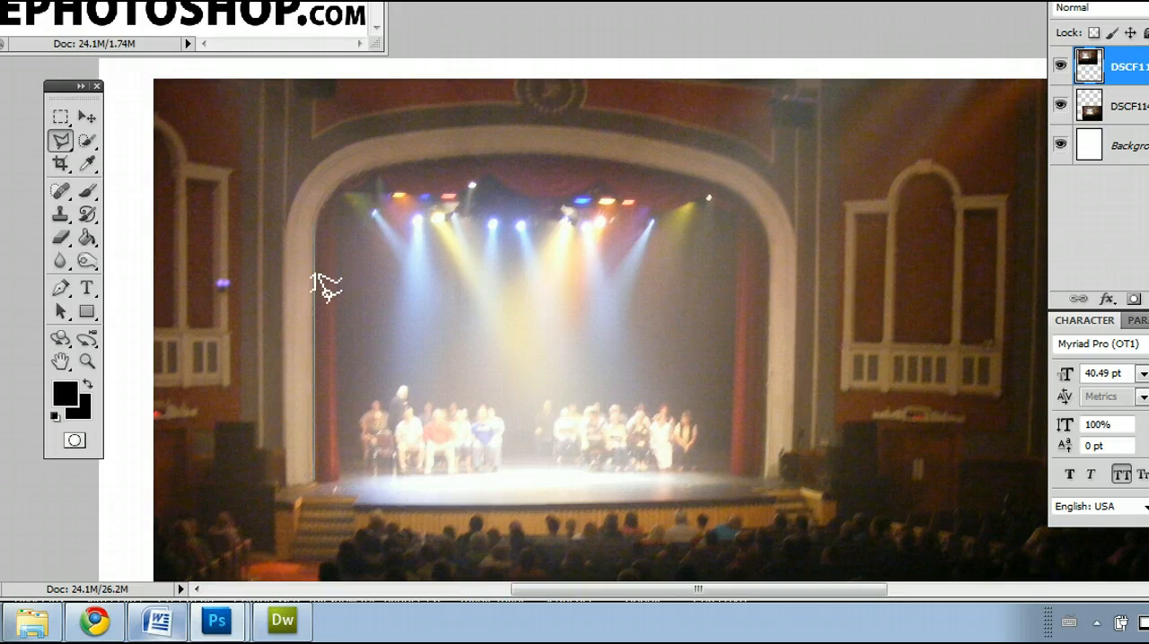
mouse_move(350, 183)
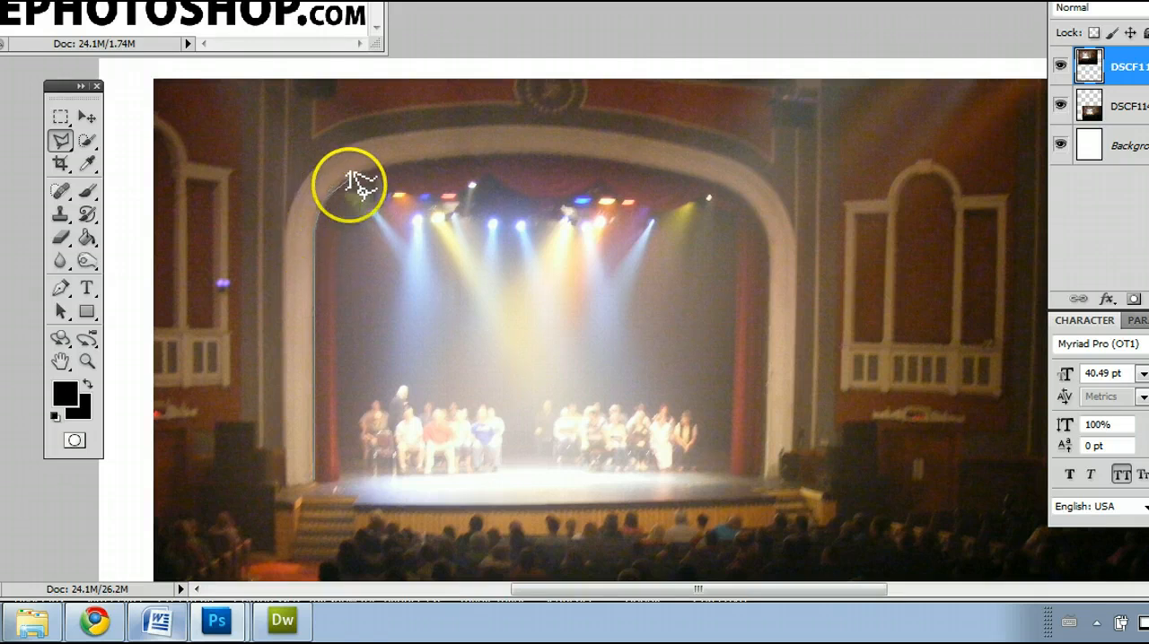
mouse_move(448, 168)
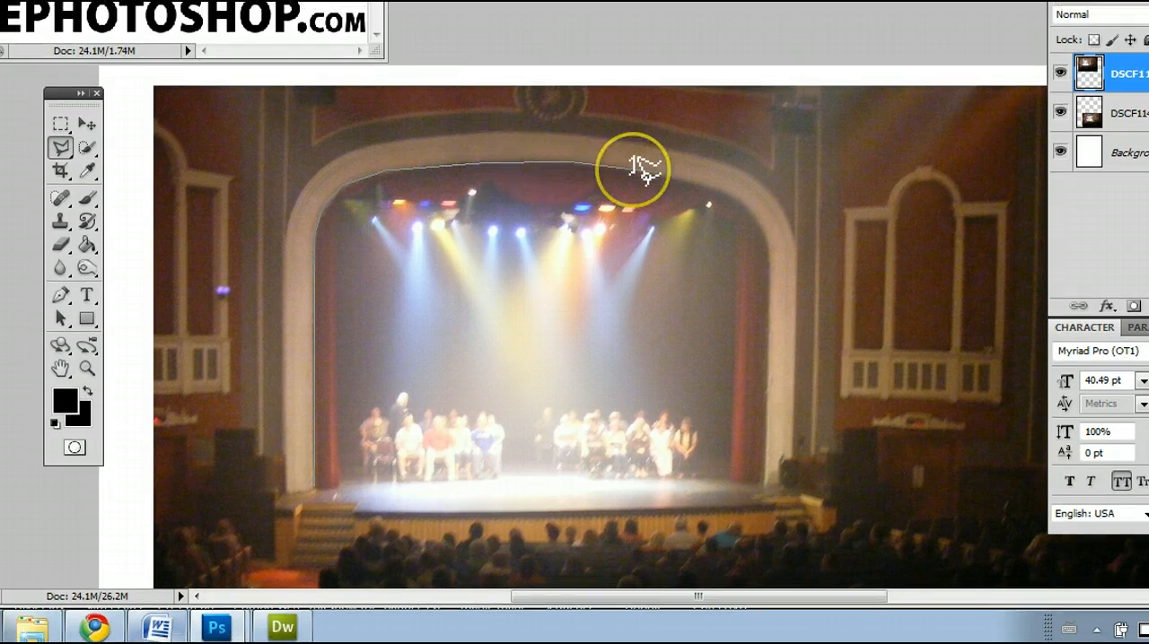
mouse_move(739, 197)
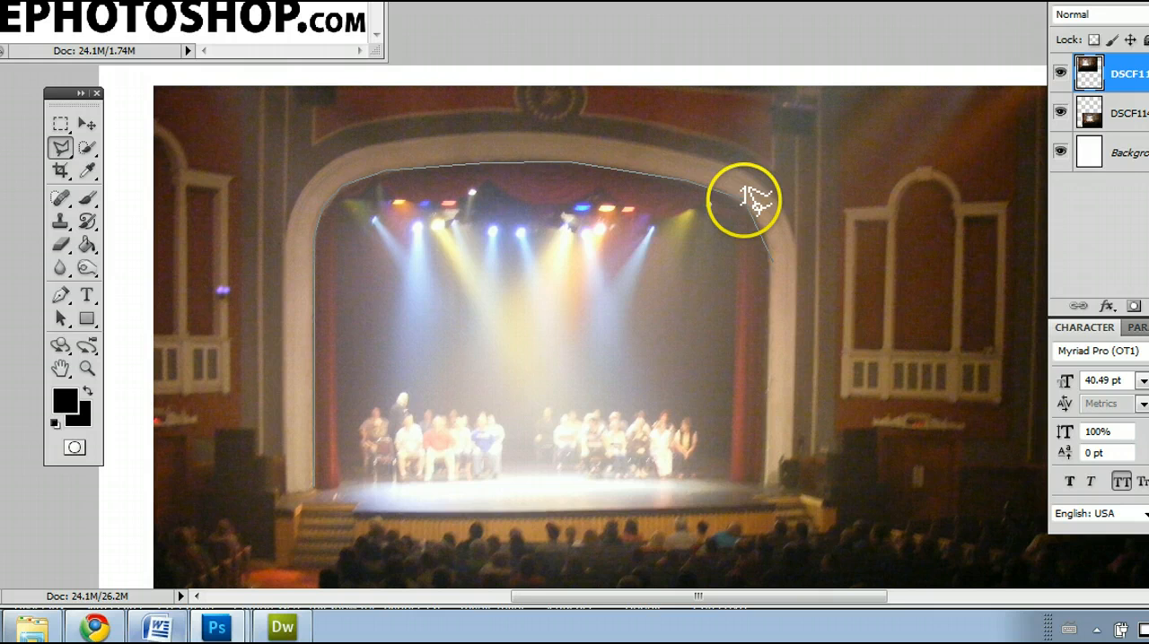
mouse_move(781, 314)
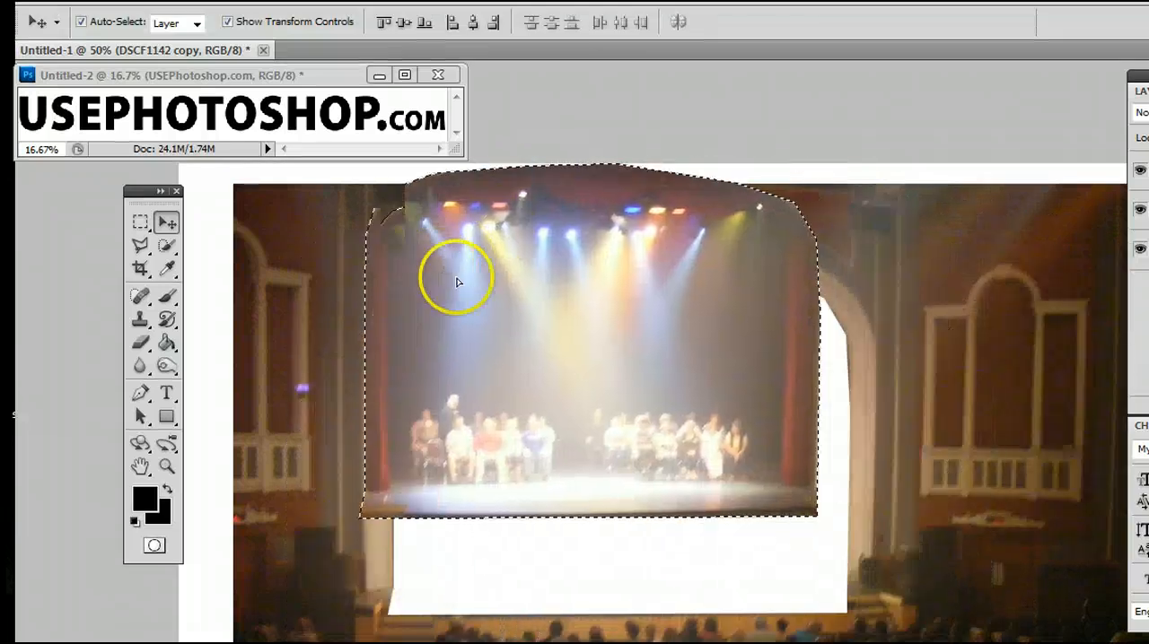
Drag the selected stage region to the right with the Move Tool, leaving white behind
drag(455, 280, 560, 359)
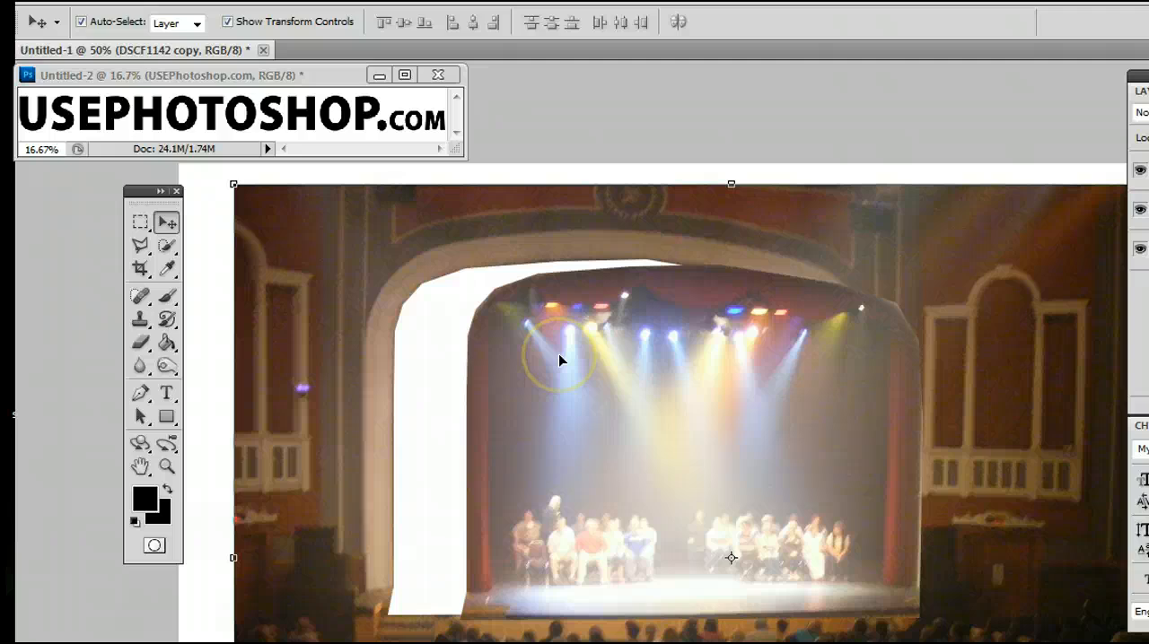